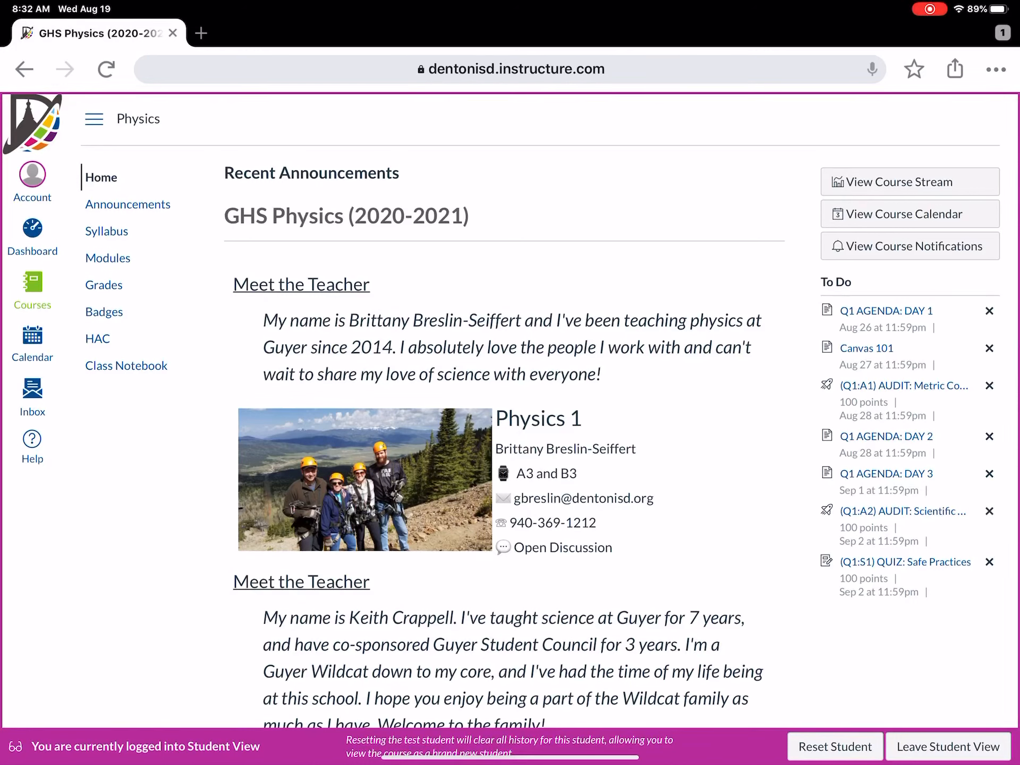
Step: Go to the Physics course Modules and scroll the Unit 1 list to the (Q1:L1) LAB: Measurement item
left_click(107, 259)
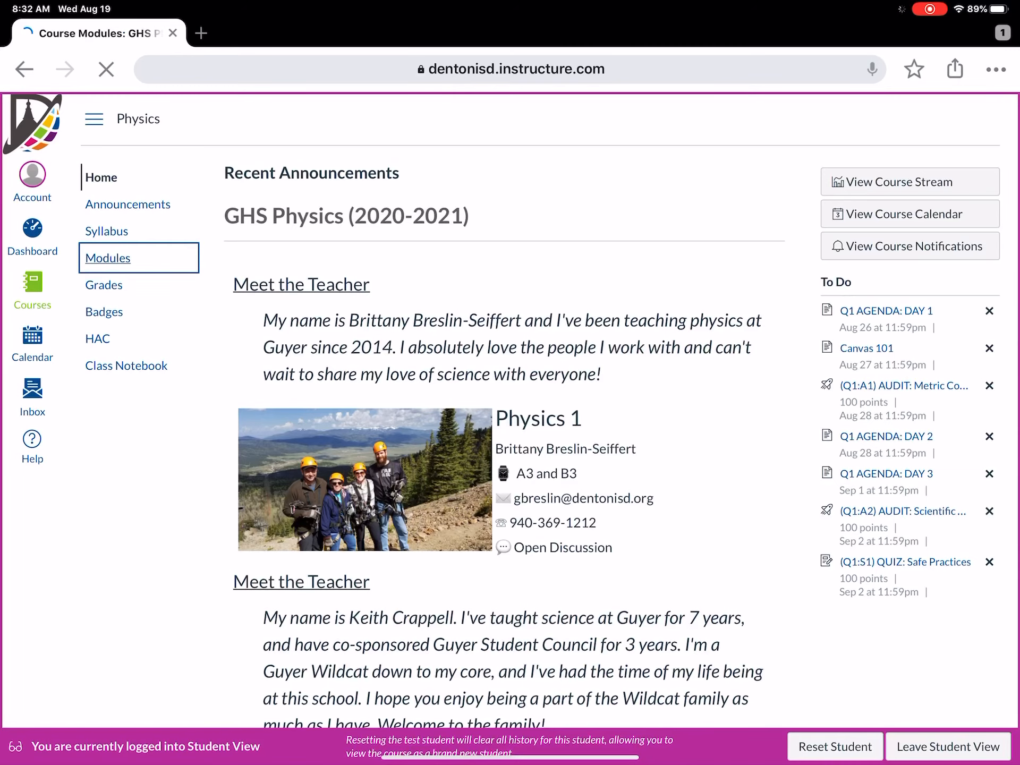
left_click(108, 257)
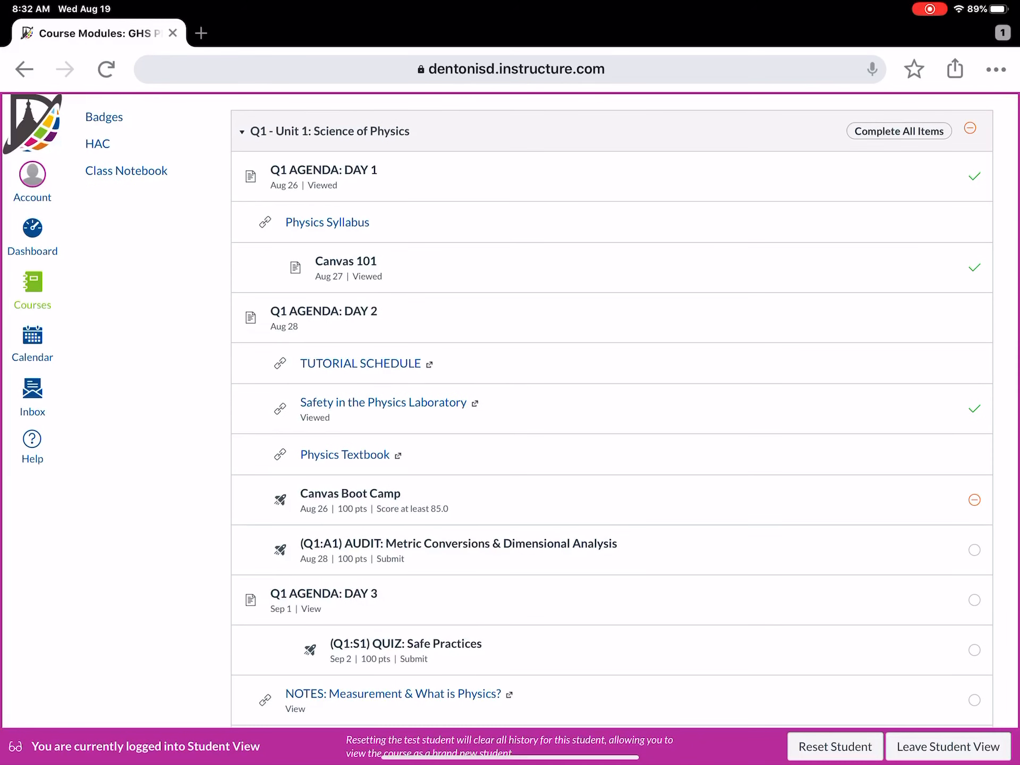
scroll("down", 3)
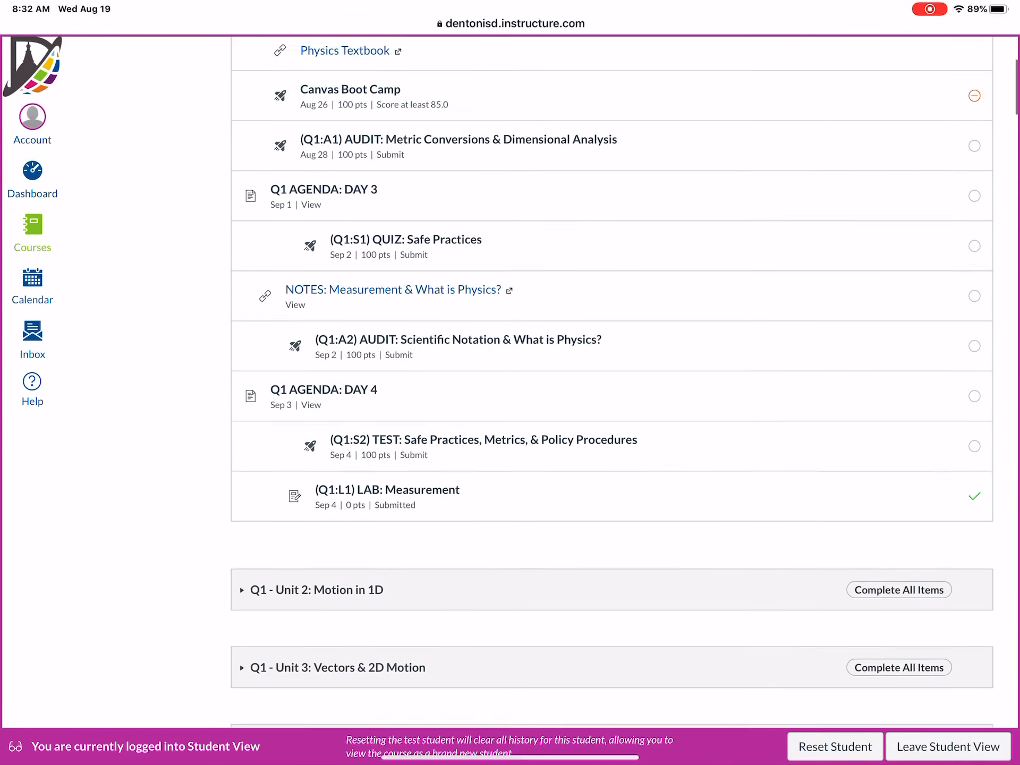
scroll("down", 3)
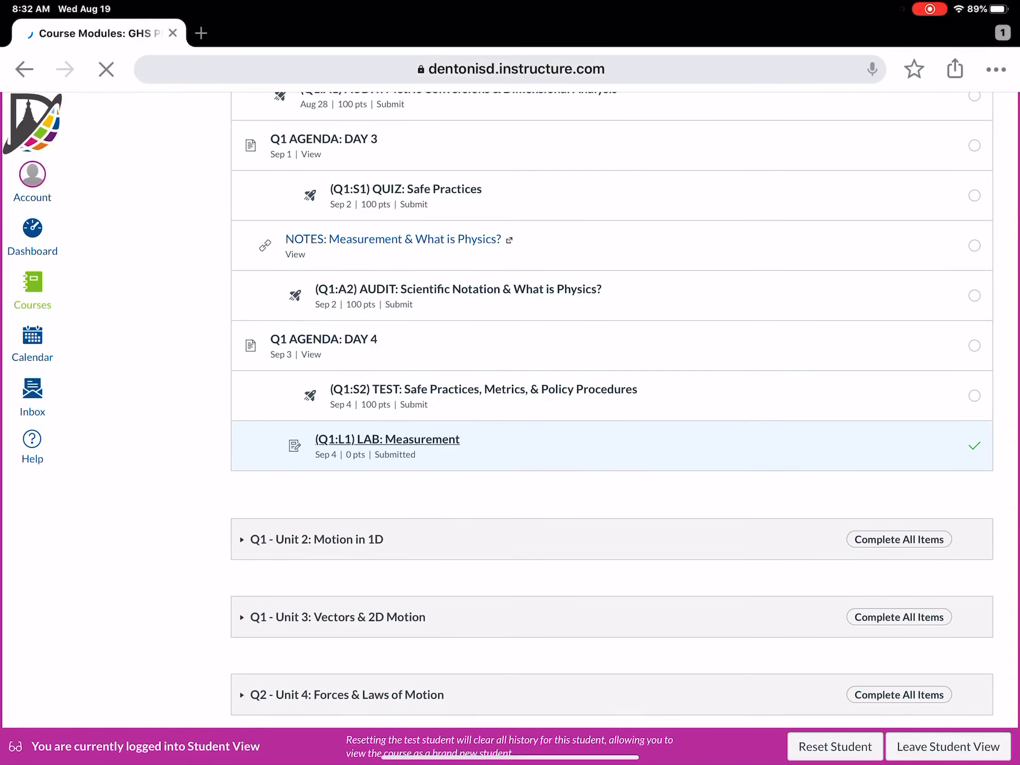
Step: Open the (Q1:L1) LAB: Measurement assignment and read through its full lab protocol instructions
left_click(387, 439)
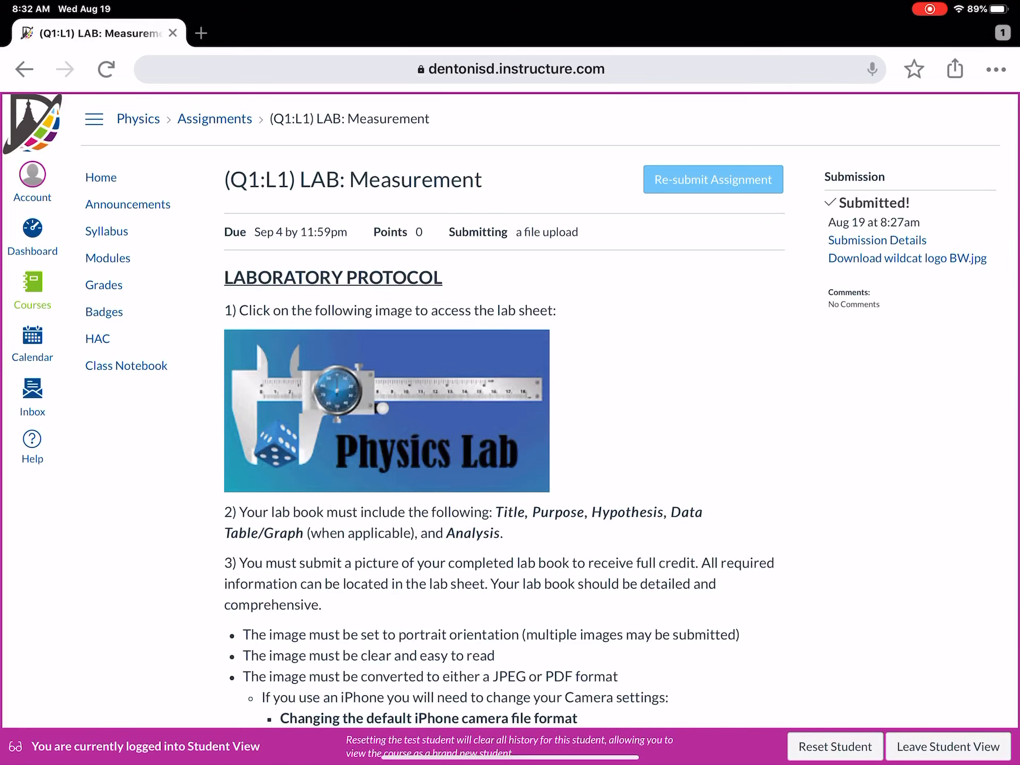
scroll("down", 3)
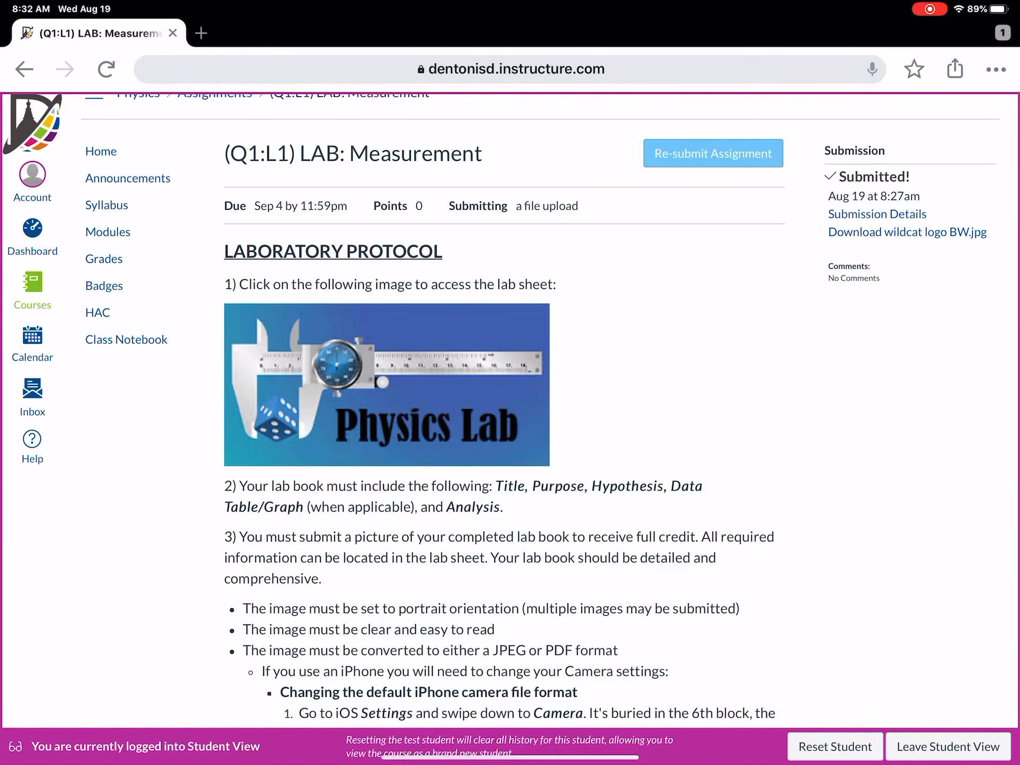
scroll("down", 3)
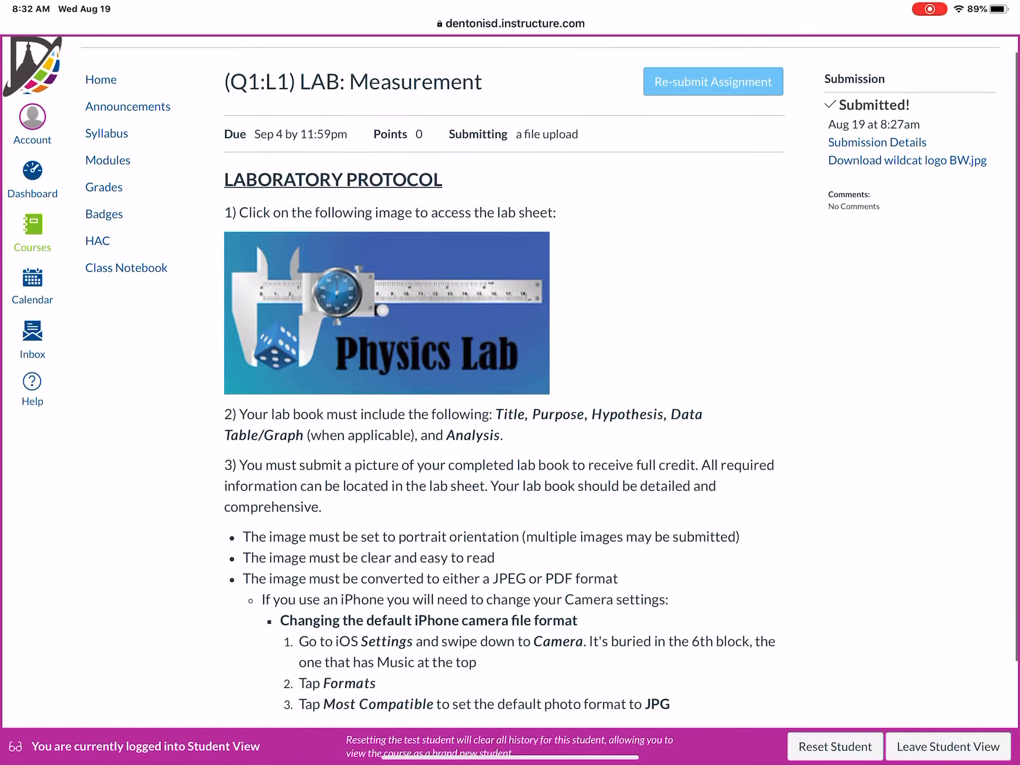
scroll("down", 3)
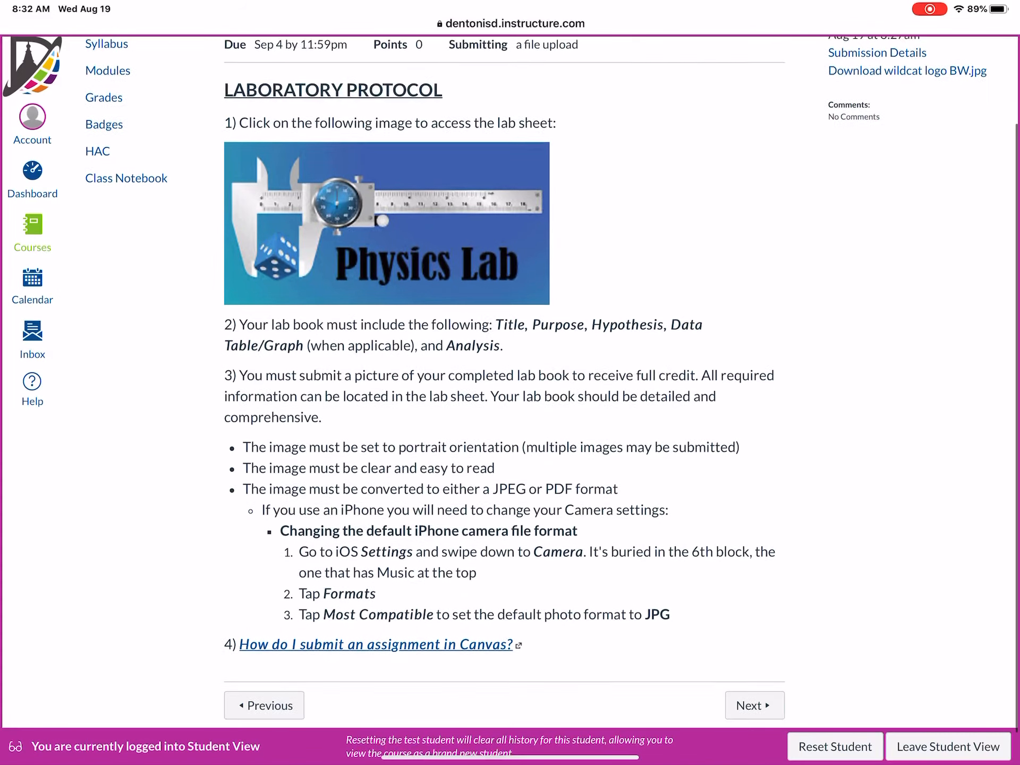
scroll("down", 3)
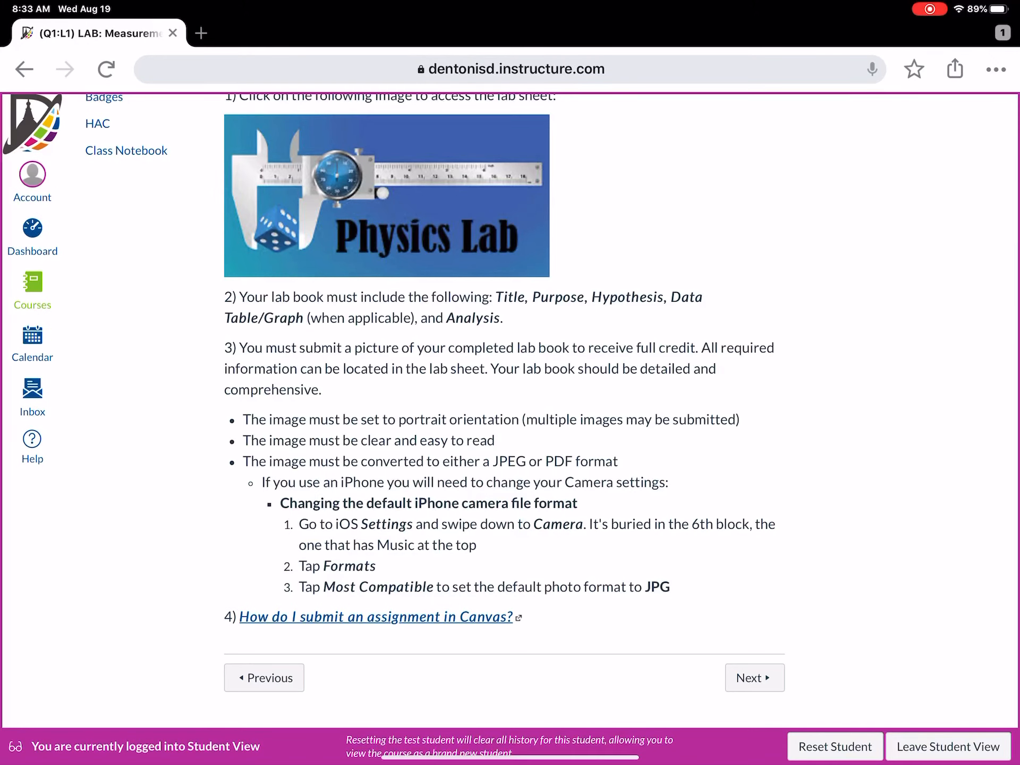
Step: Bring up the Re-submit Assignment form and try the plain Google Drive option, which is unavailable while masquerading
scroll("up", 3)
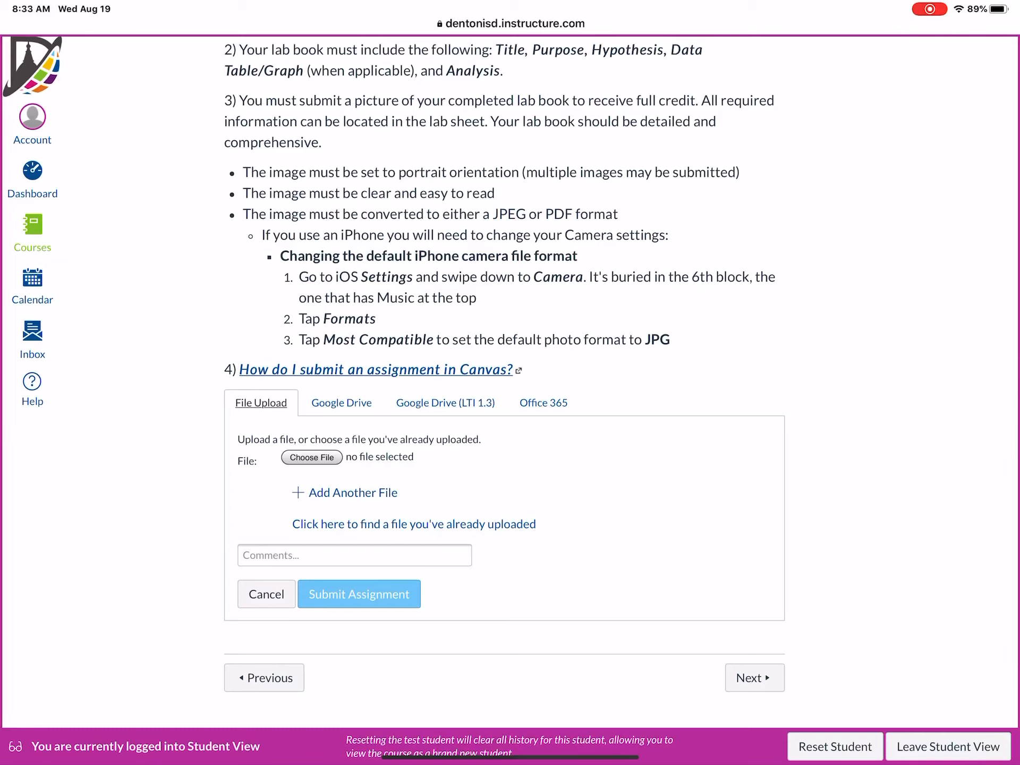
left_click(341, 403)
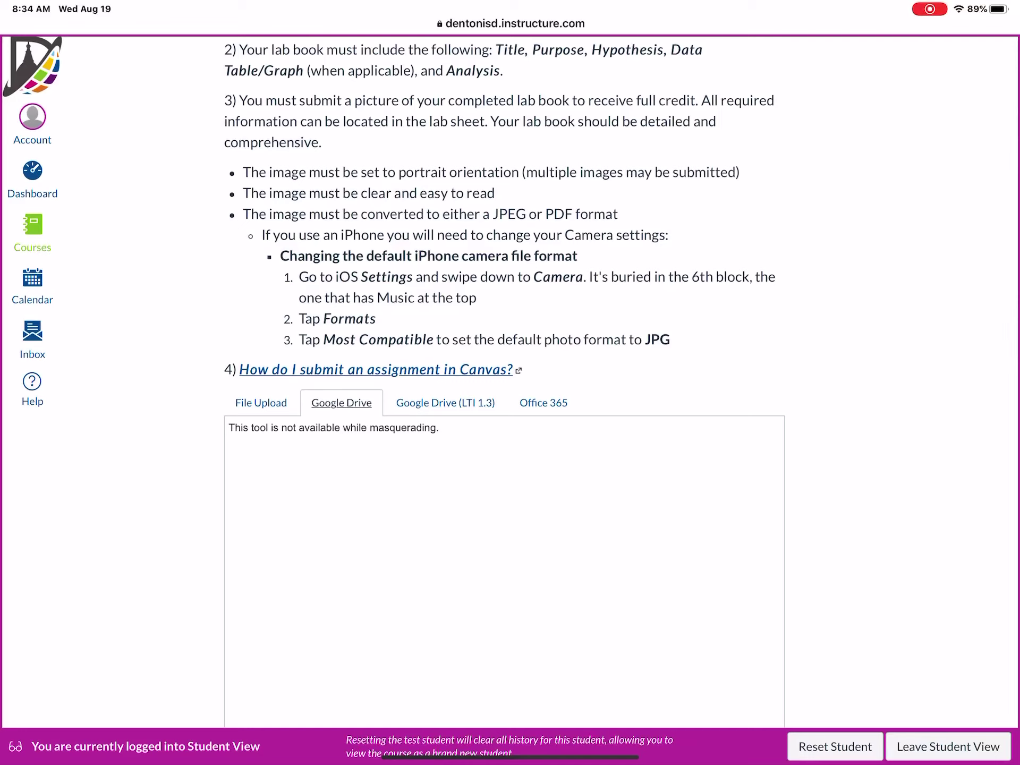
Step: Switch the submission to Google Drive (LTI 1.3) and reach its Select file button
left_click(445, 403)
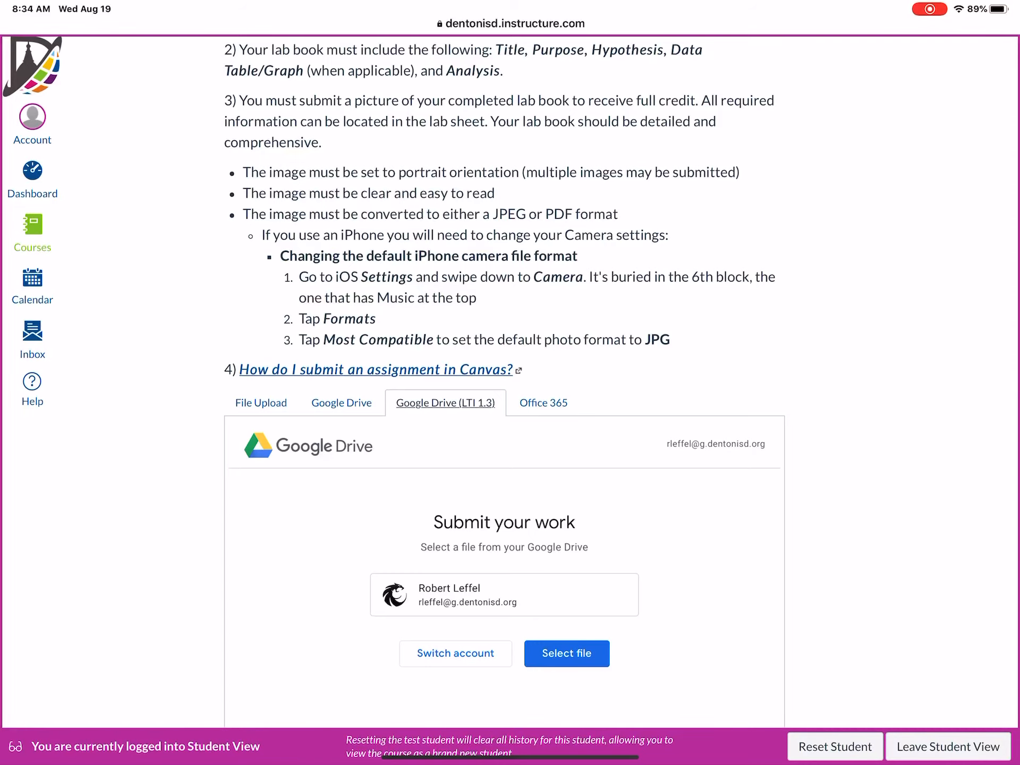
scroll("down", 3)
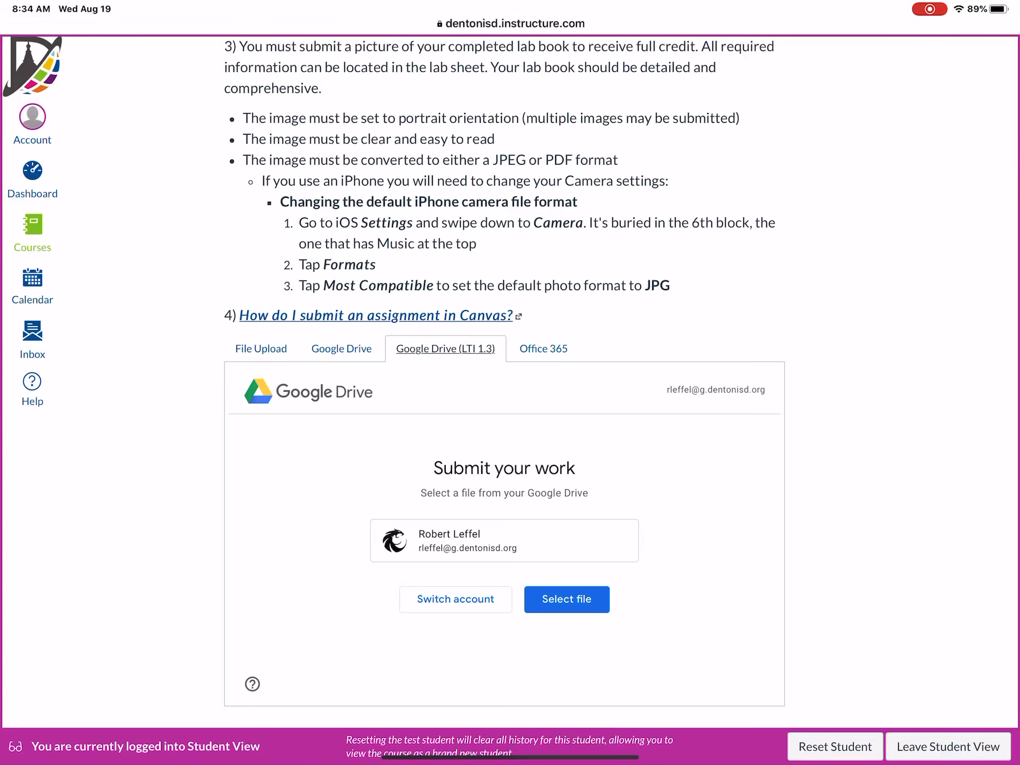
Step: Launch the Google Drive file picker and compare the My Drive and Upload sources, settling on My Drive
left_click(567, 599)
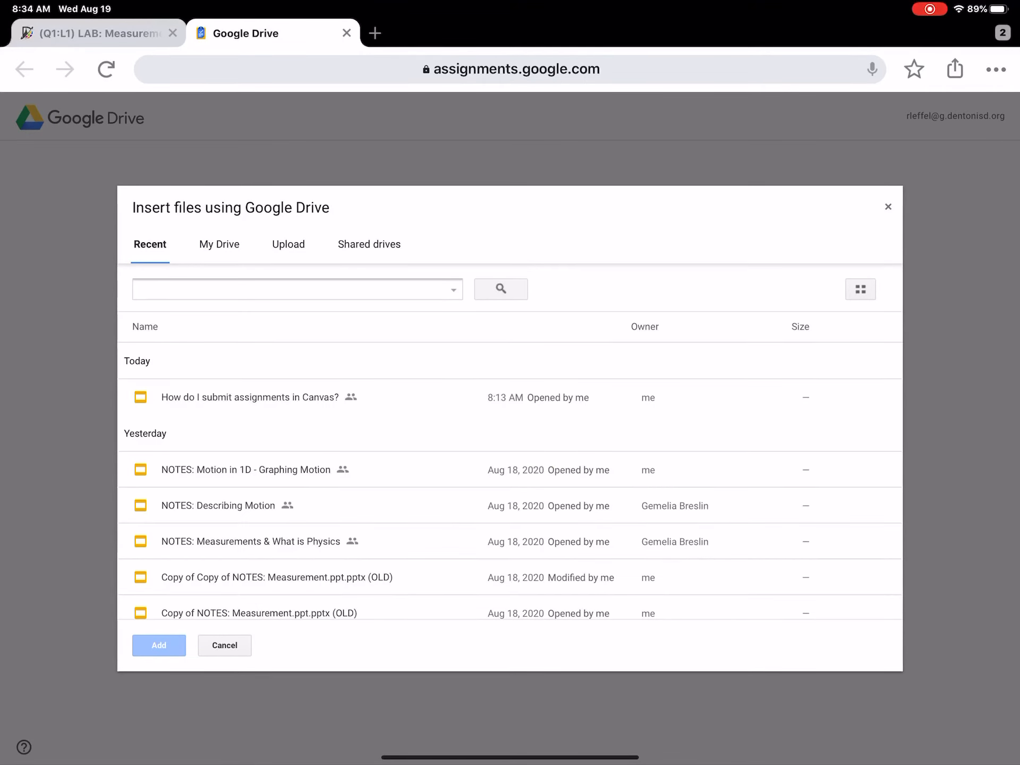
left_click(219, 243)
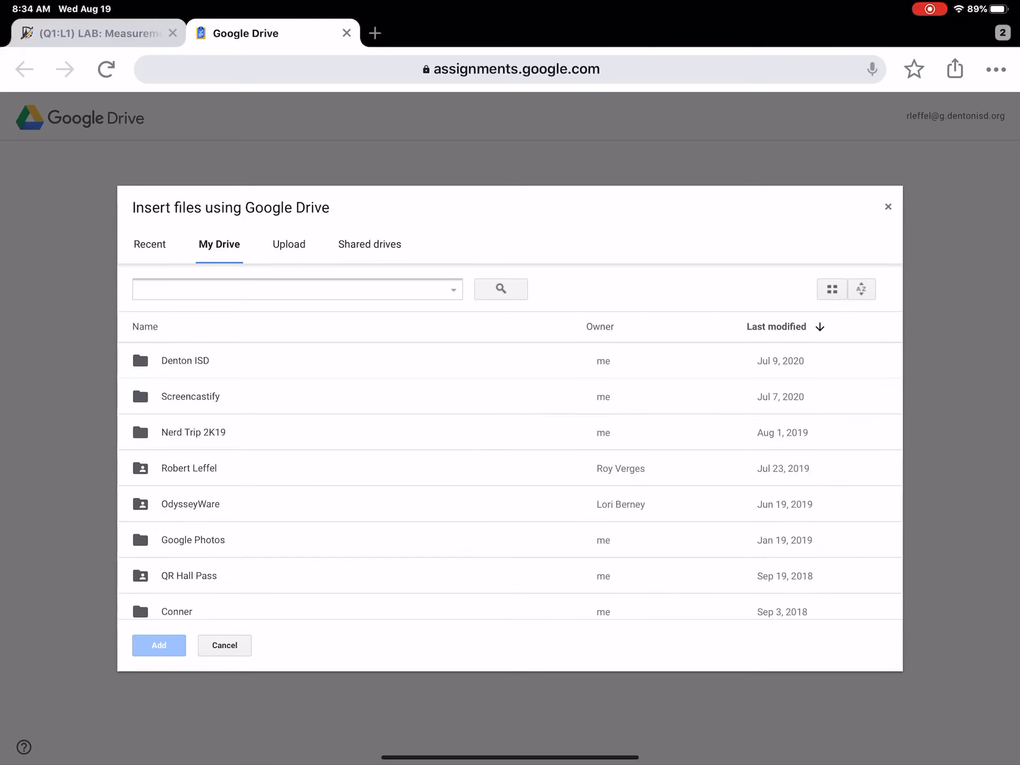
left_click(287, 245)
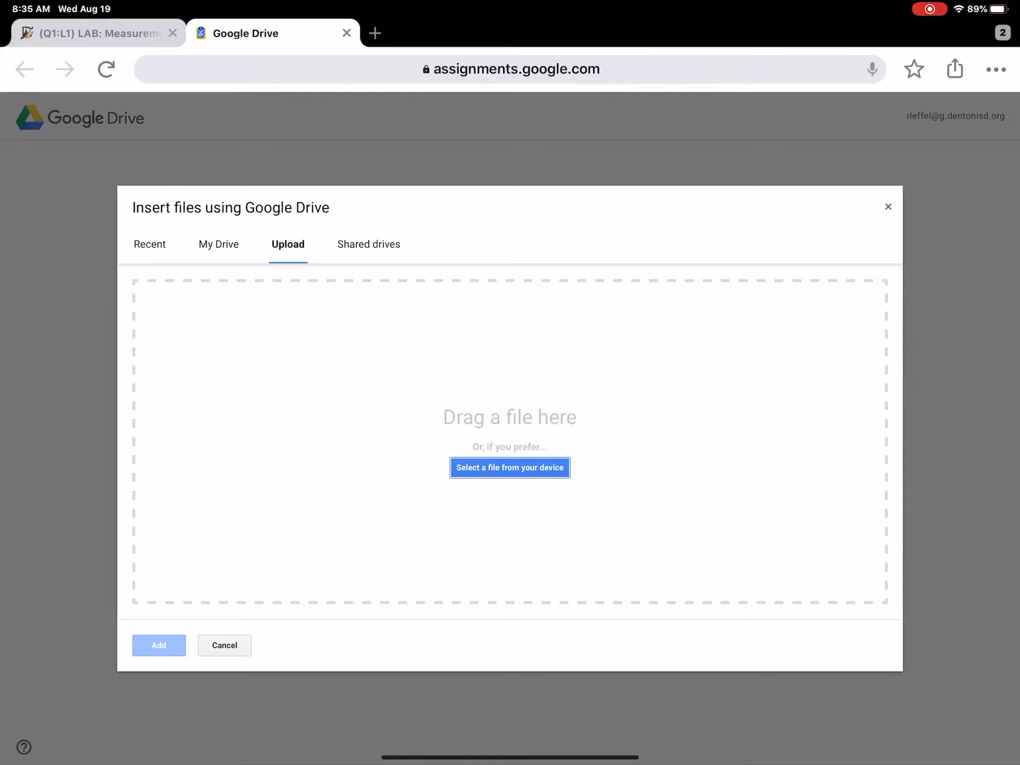
left_click(219, 245)
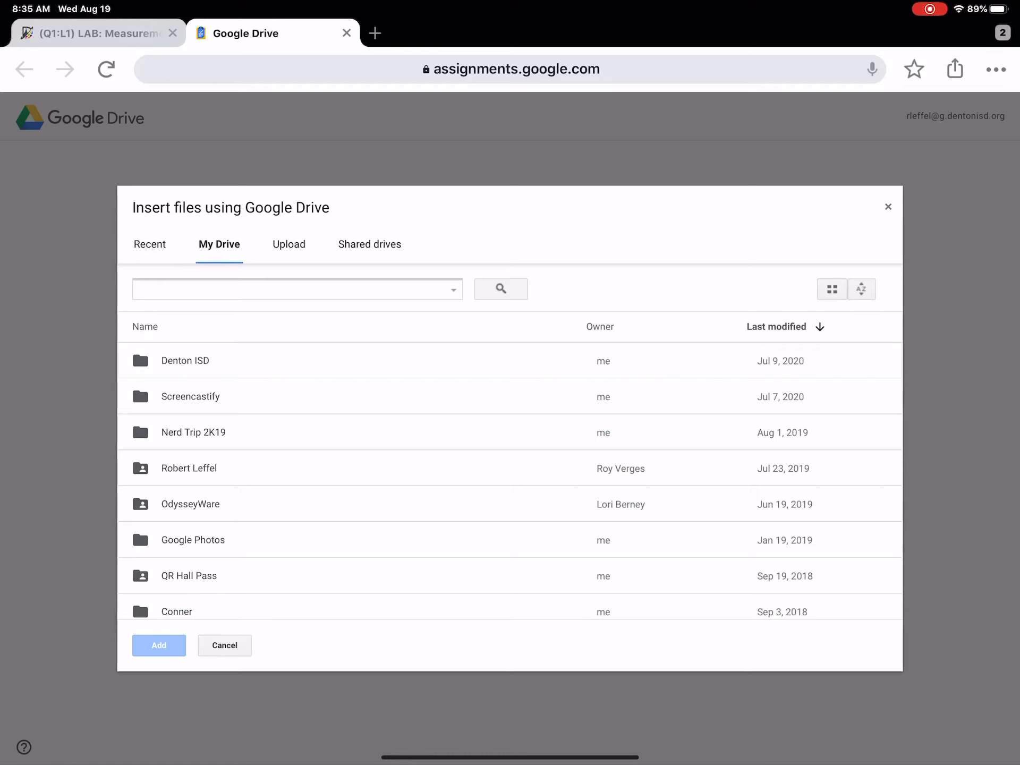
Step: Browse down My Drive and enter the Images folder
scroll("down", 3)
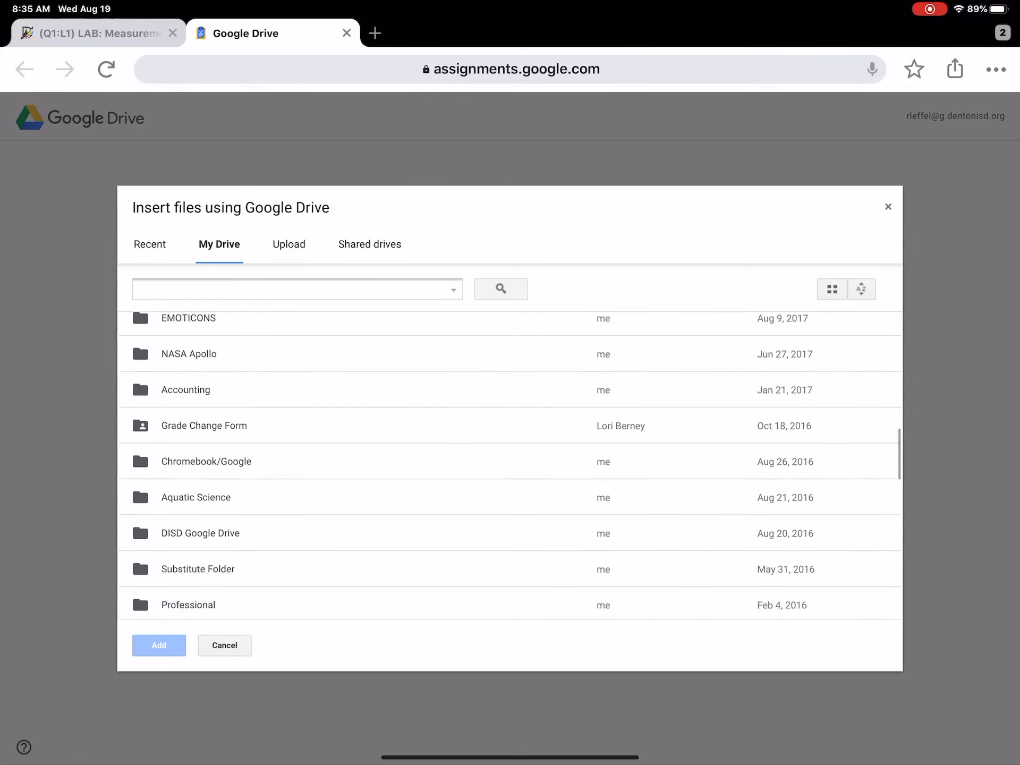
scroll("down", 3)
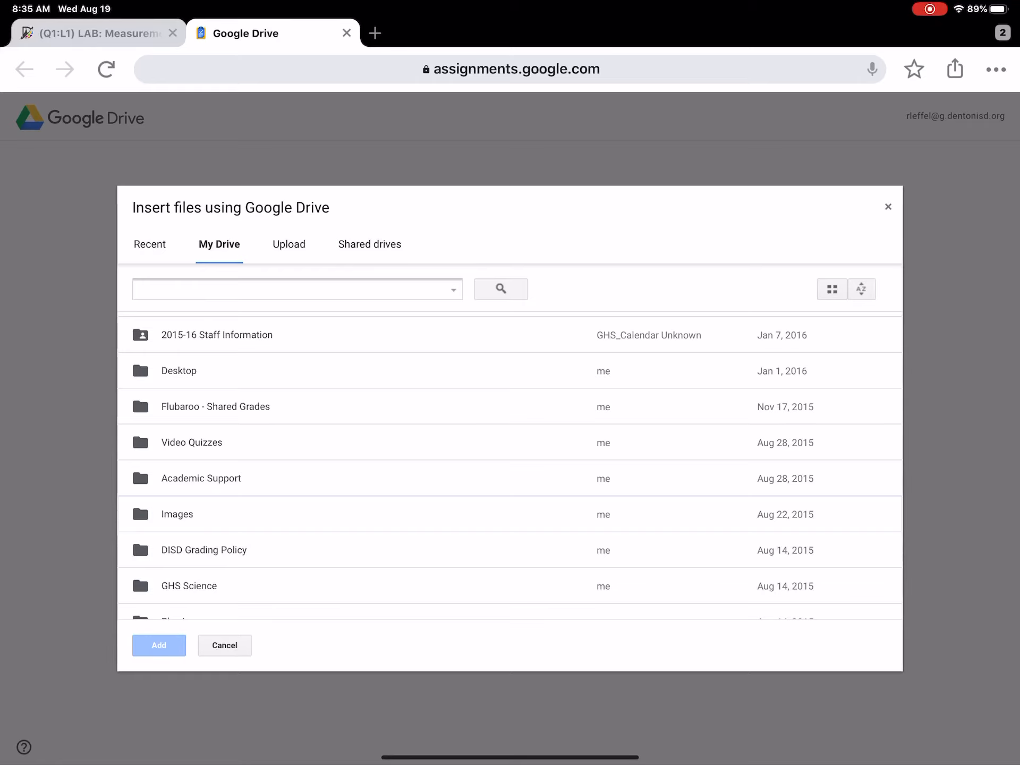
double_click(178, 514)
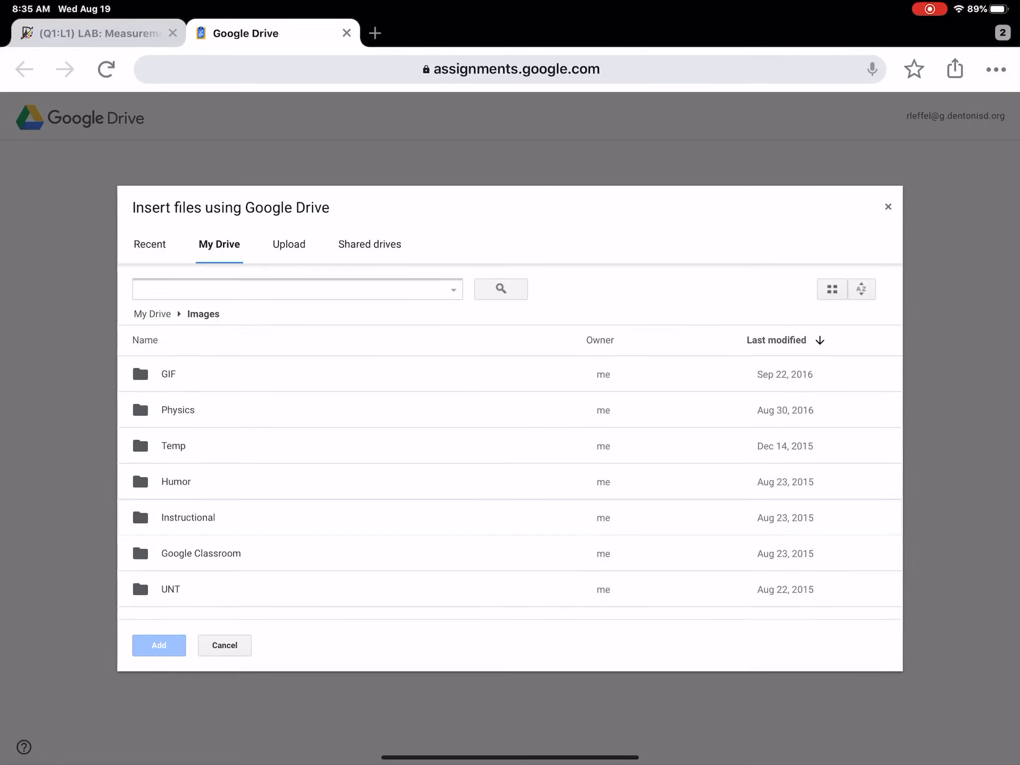
Step: Choose Ramp.jpeg from the Images folder, add it, and confirm attaching it to the Canvas submission
scroll("down", 3)
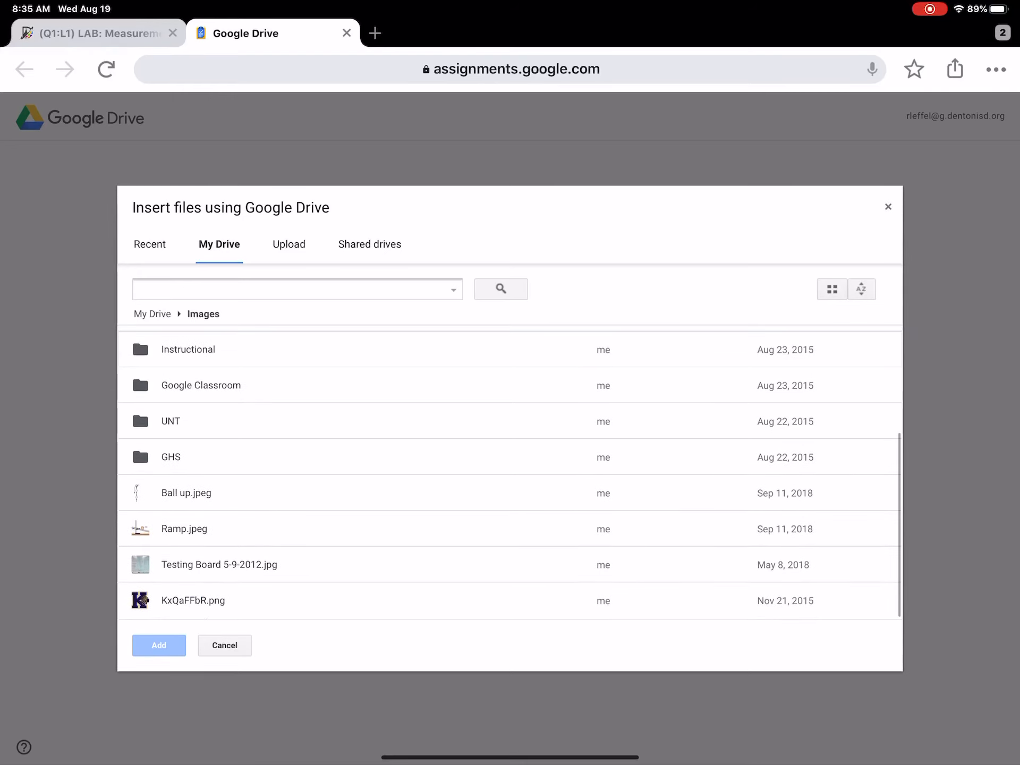
left_click(184, 529)
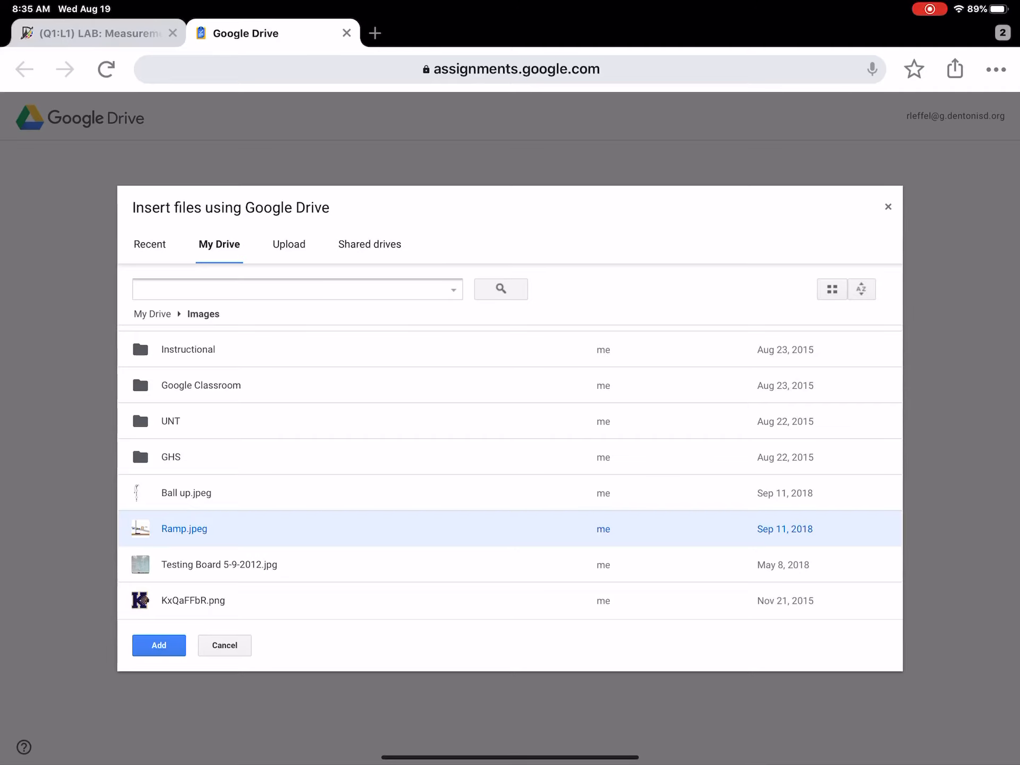
left_click(158, 644)
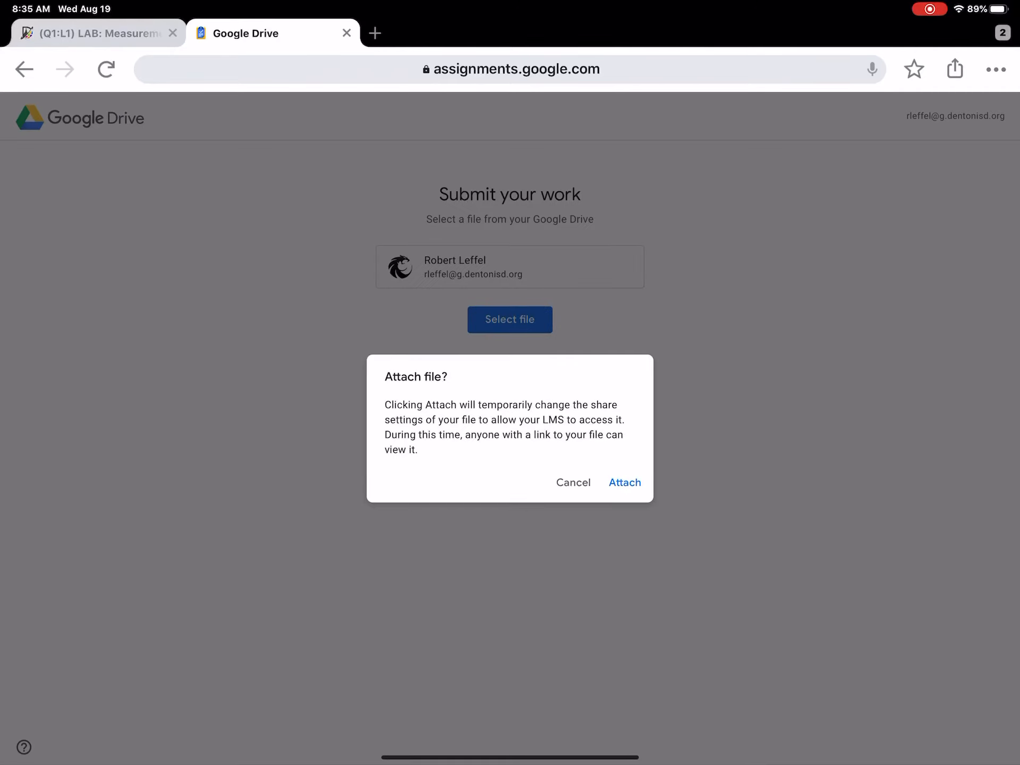
left_click(625, 482)
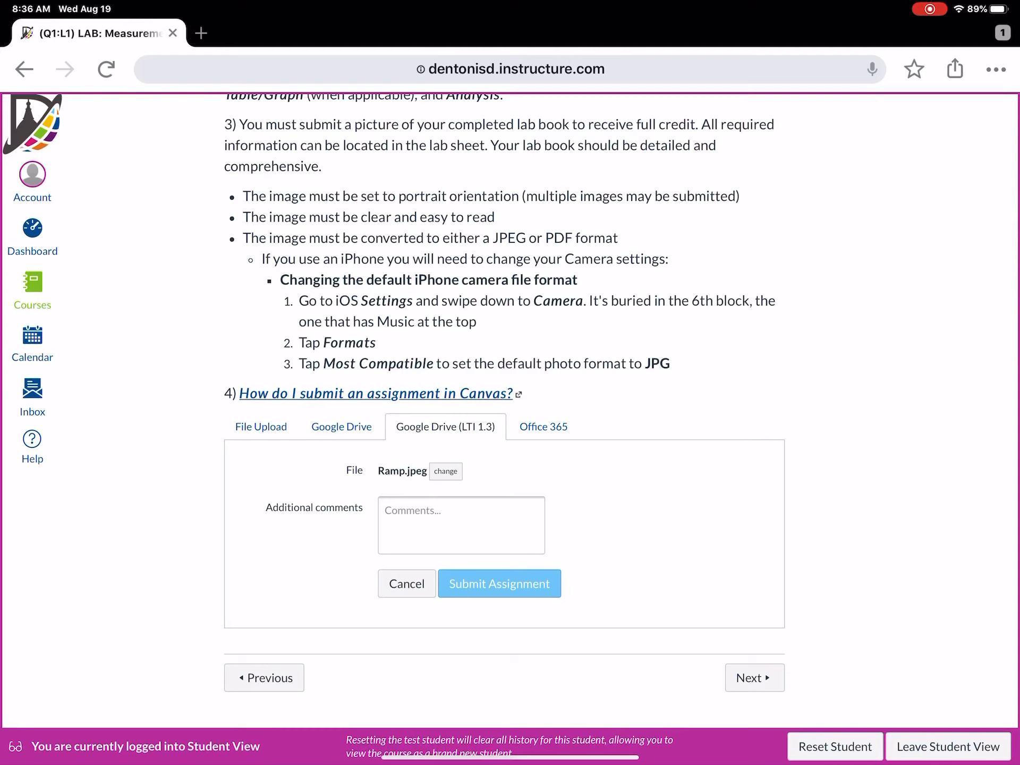
Step: Submit the assignment with Ramp.jpeg, dismiss the processing notice, and see Submitted with Download Ramp.jpeg
left_click(499, 583)
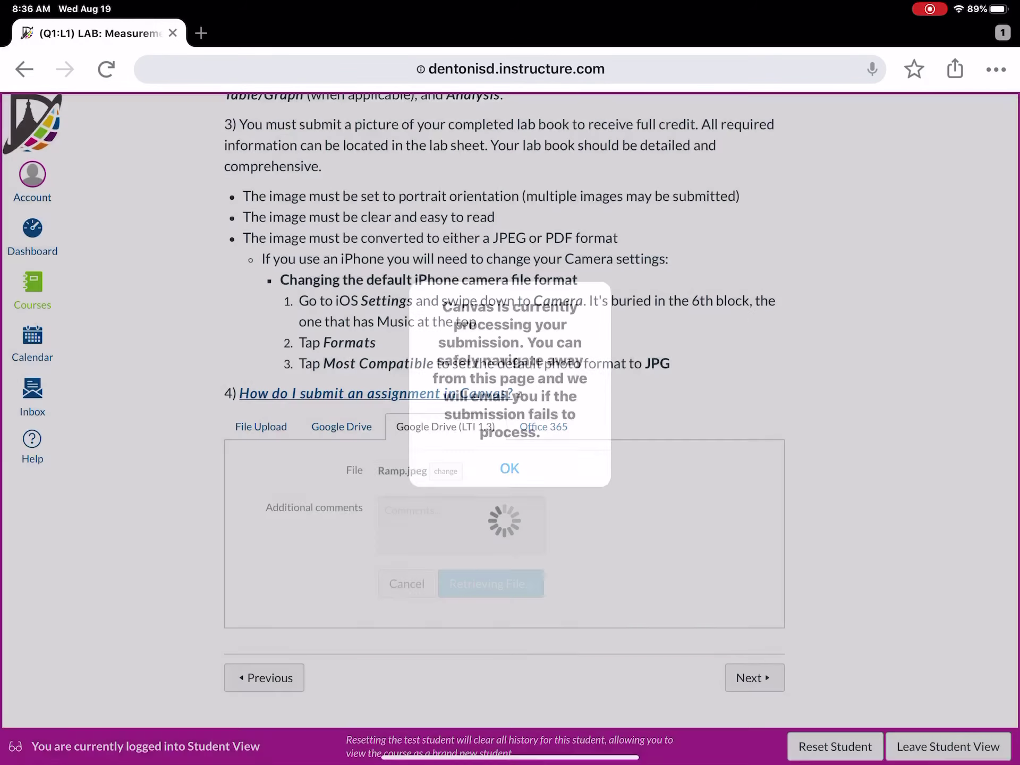
left_click(510, 468)
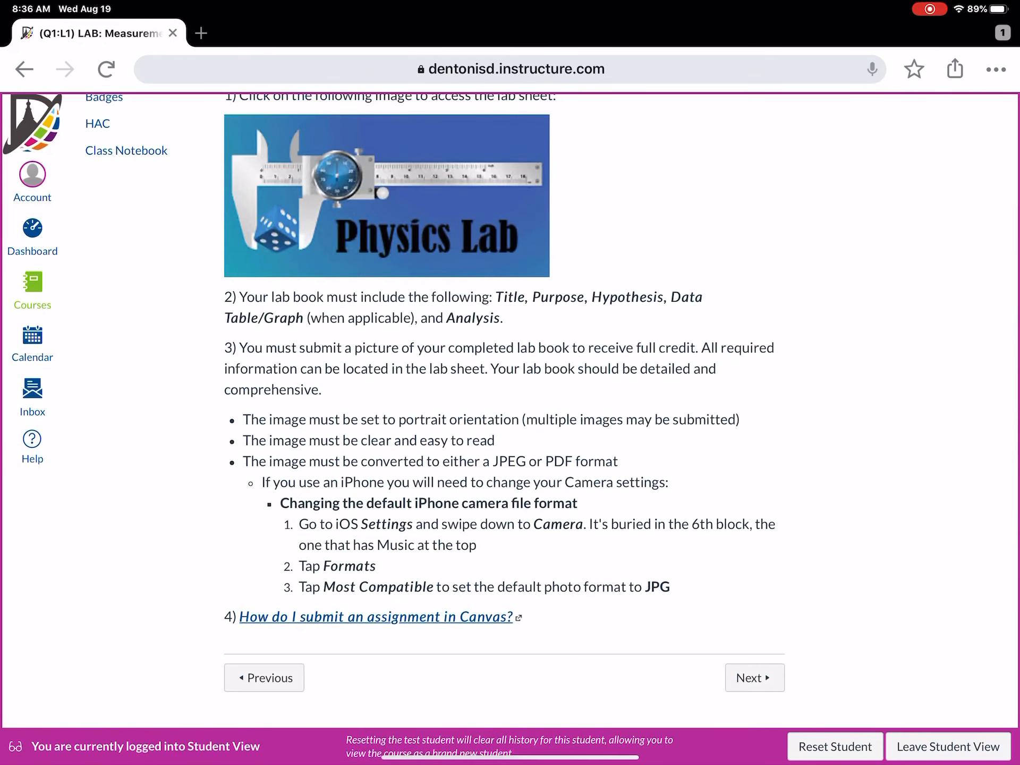
scroll("up", 3)
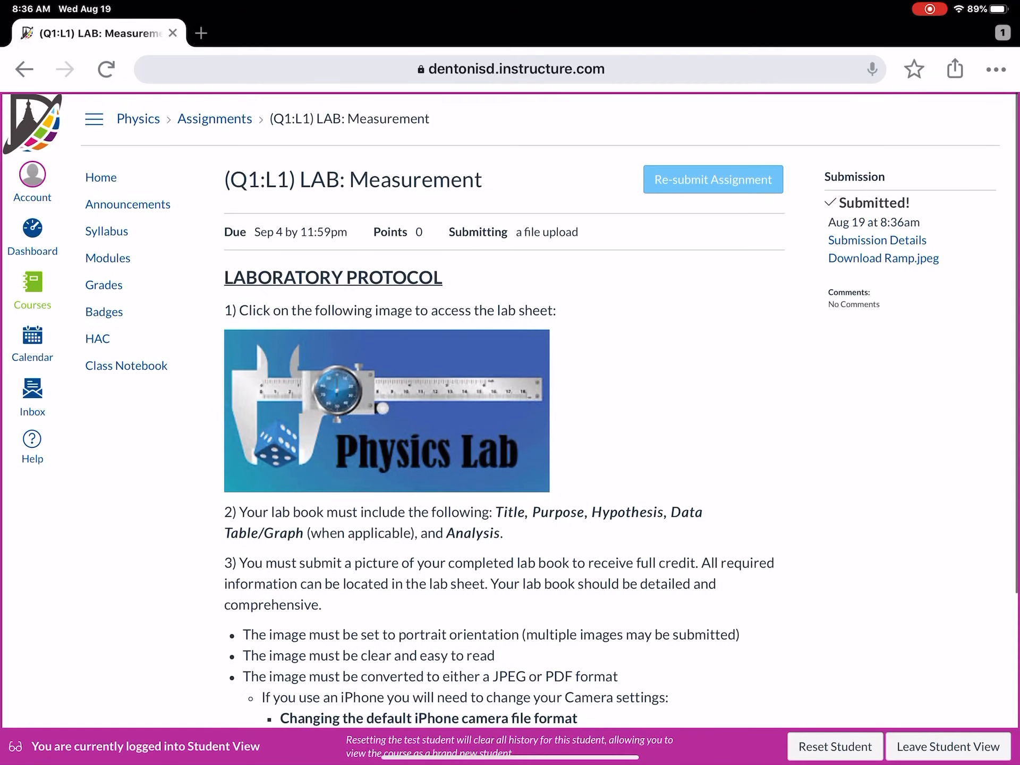